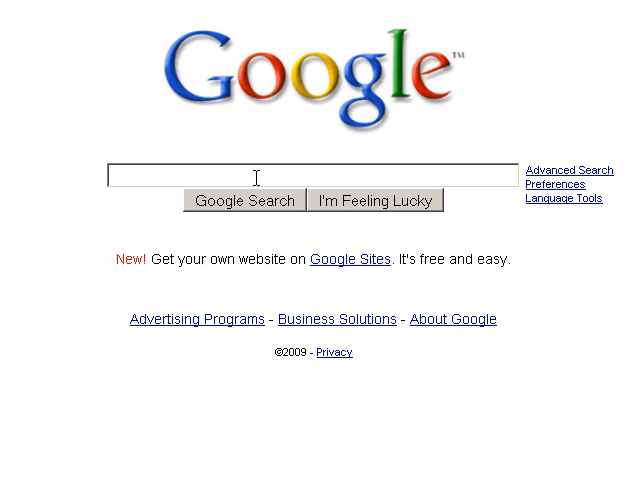
Search Google for 'pythonxy'
text(pythonxy)
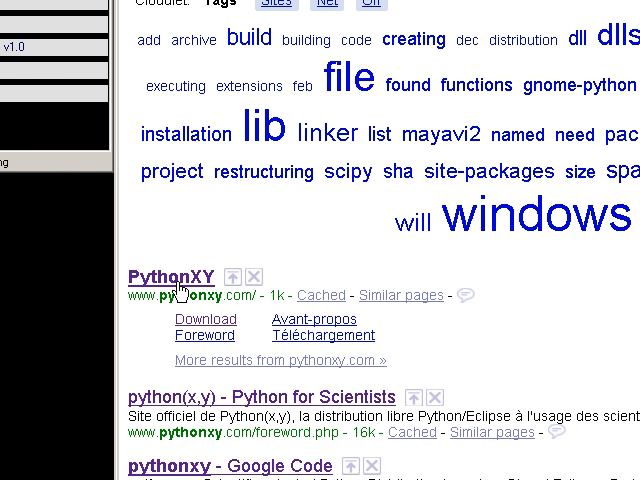
Open the PythonXY result to reach the site's Foreword page
click(172, 277)
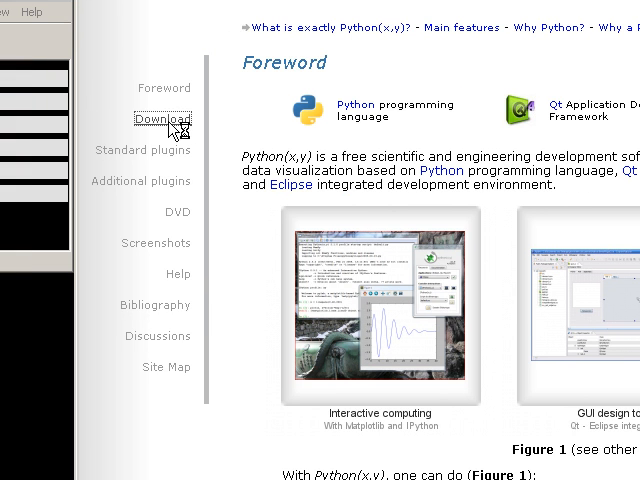
Go to the Download page and scroll through the release table and installation notes
click(161, 119)
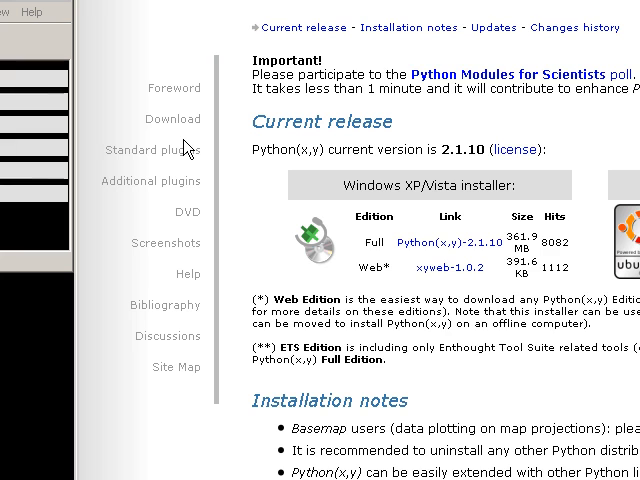
mouse_move(430, 220)
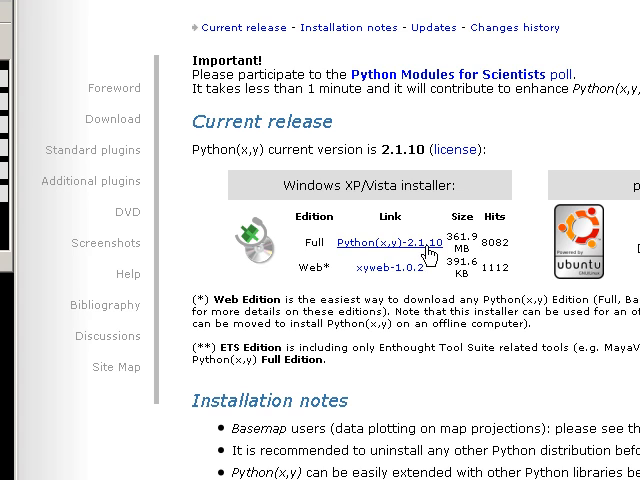
scroll(down, 3)
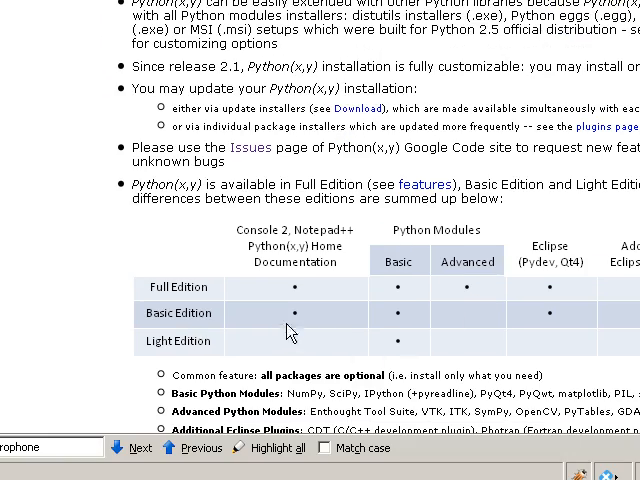
mouse_move(200, 349)
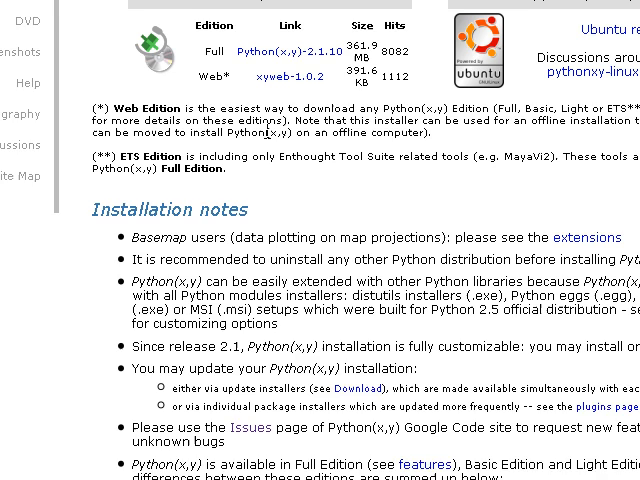
scroll(down, 3)
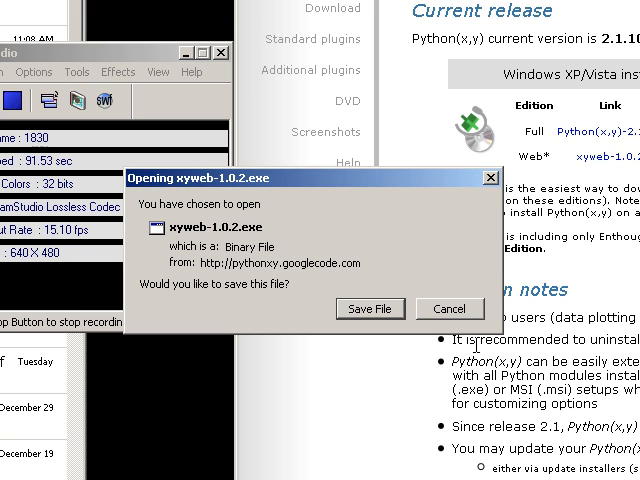
mouse_move(438, 339)
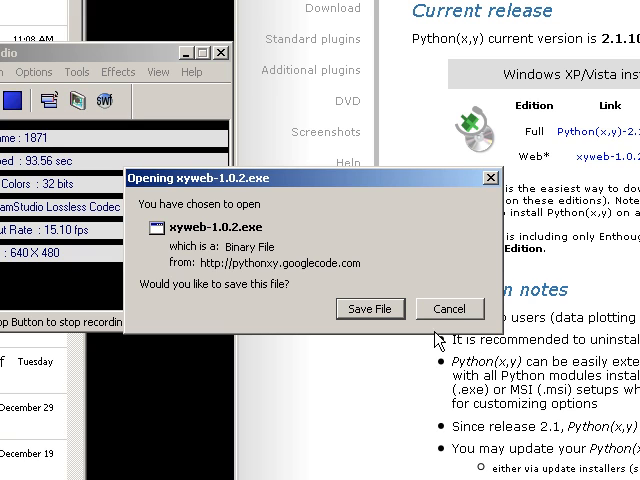
mouse_move(371, 308)
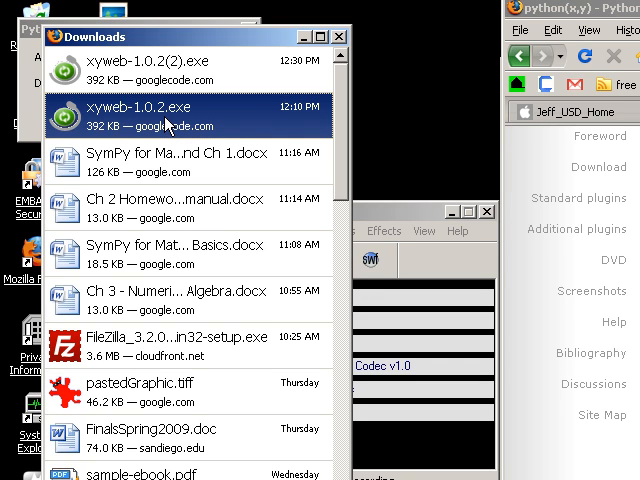
Launch xyweb-1.0.2.exe from Downloads and confirm opening the executable
double_click(150, 113)
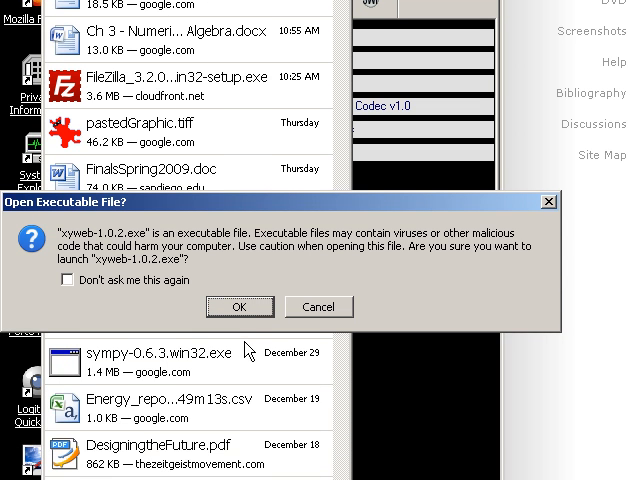
mouse_move(253, 343)
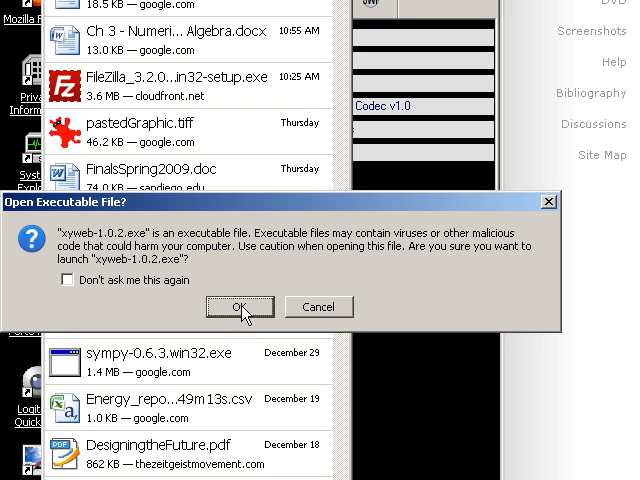
mouse_move(325, 205)
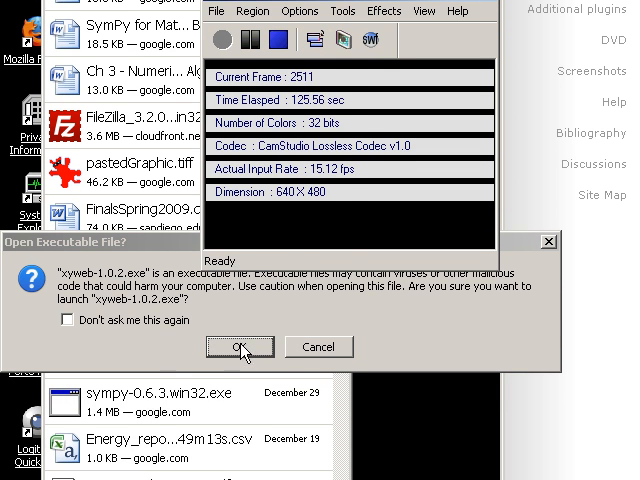
click(240, 347)
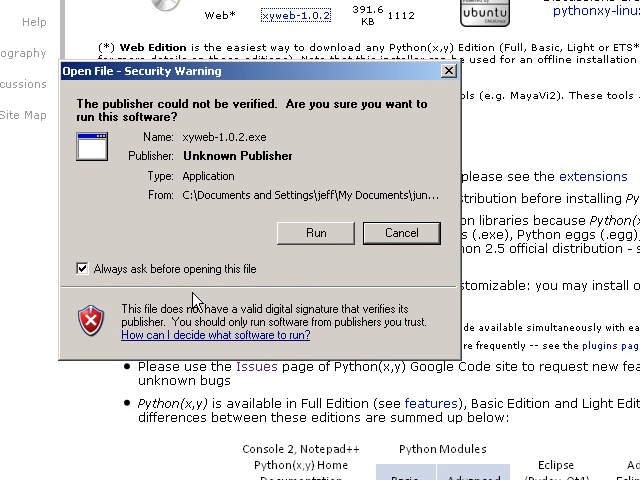
Allow the unverified installer to run and pick a Python(x,y) 2.1.10 edition
click(401, 233)
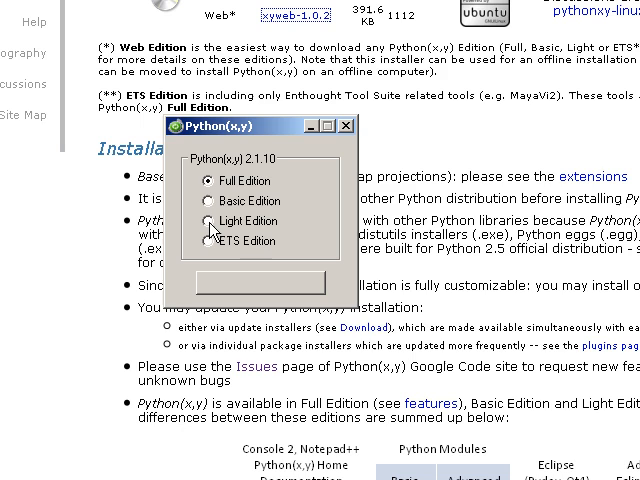
click(210, 221)
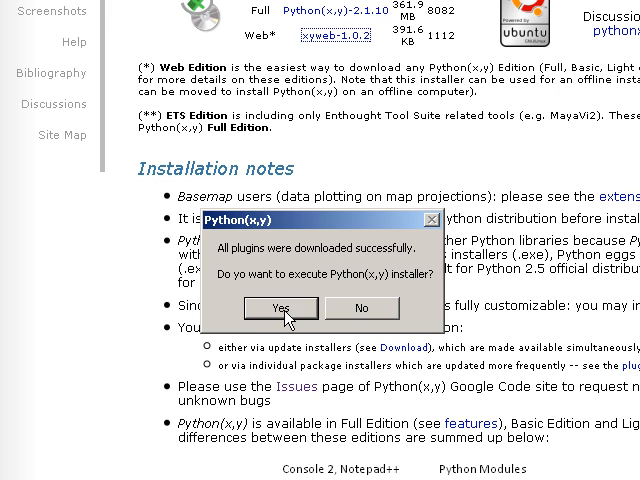
Confirm running the Python(x,y) installer after the plugin downloads
click(281, 307)
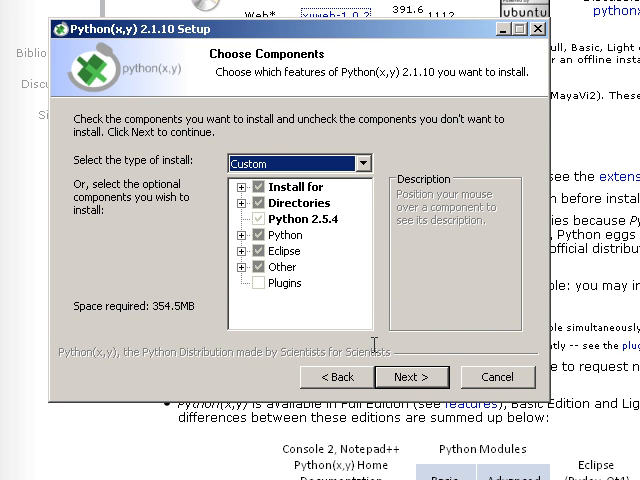
mouse_move(283, 283)
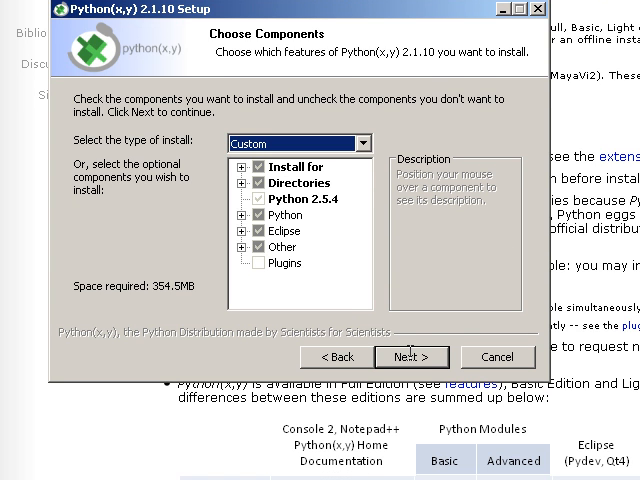
Accept the Custom component selection and continue to the install location
click(412, 357)
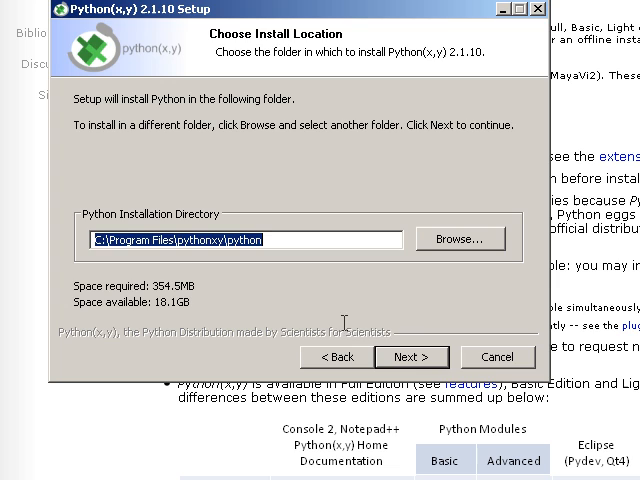
Install into C:\Program Files\pythonxy and wait for setup to complete
click(411, 357)
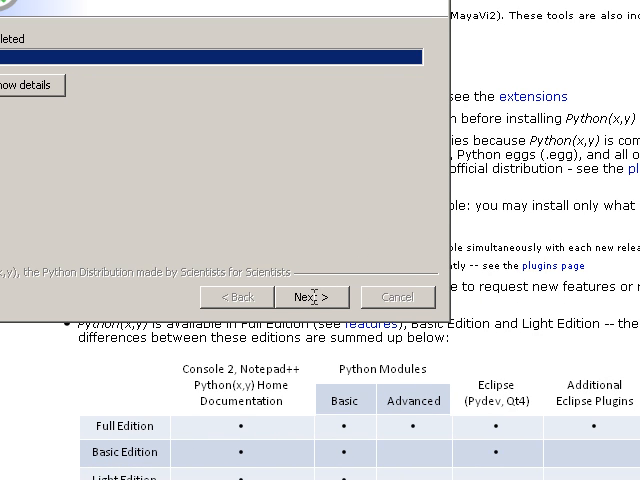
Close the finished Python(x,y) setup wizard
click(311, 297)
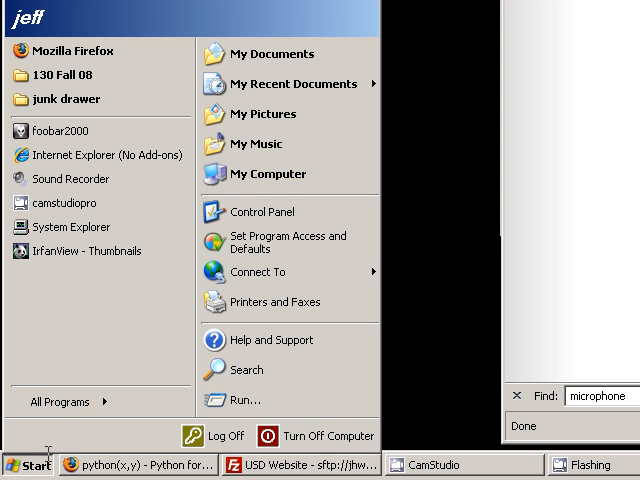
Browse All Programs to launch Python(x,y) Home with IPython(x,y) as console
click(57, 401)
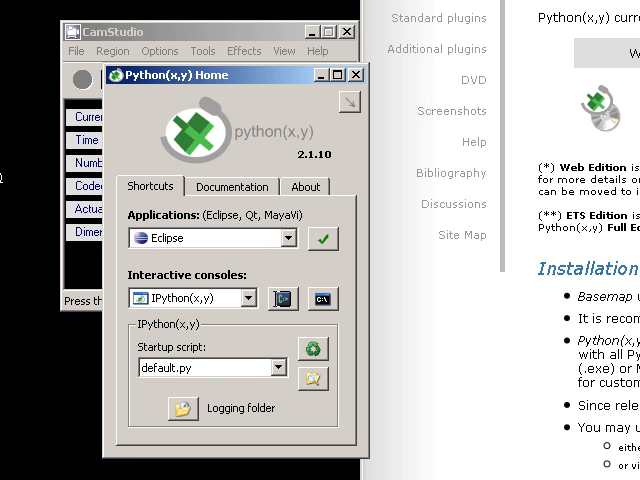
mouse_move(282, 299)
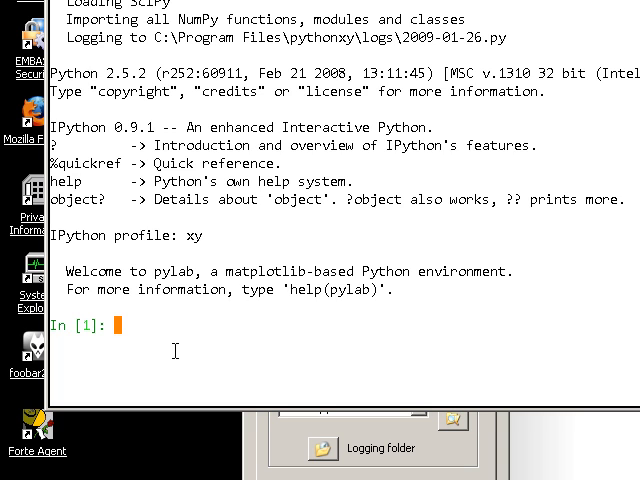
Run 'from sympy import *', then the misspelled 'from sypmy.matrices import Matrix'
text(from sympy import)
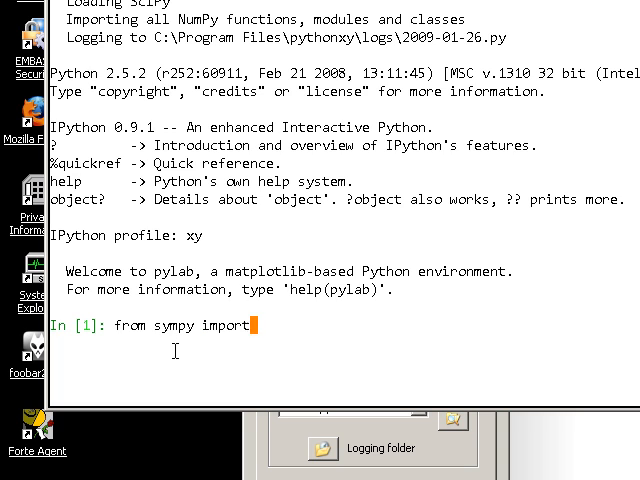
text(*)
text(from sympy.ma)
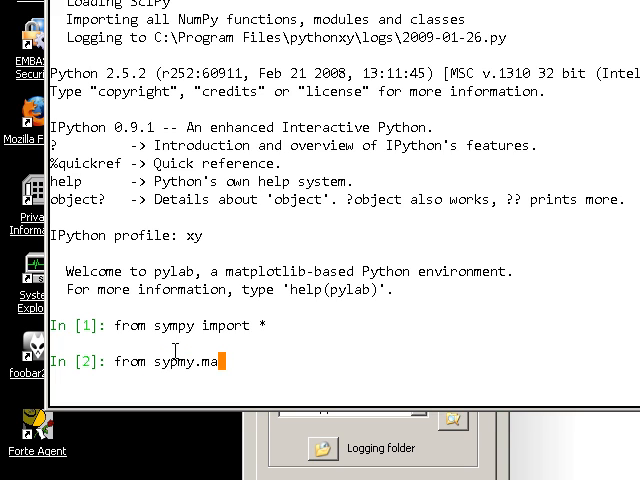
text(trices impo)
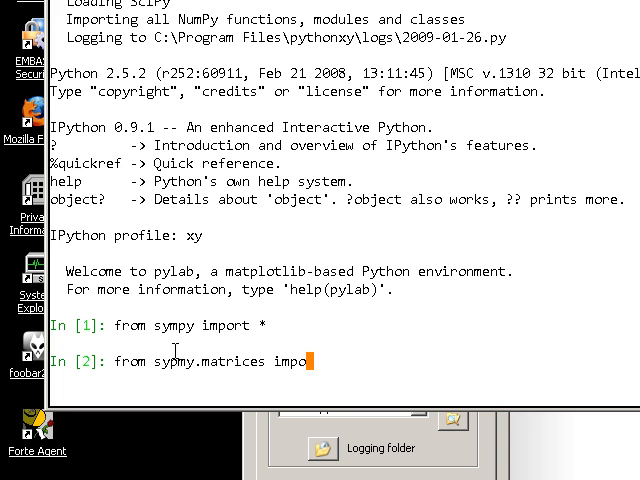
text(Matrix)
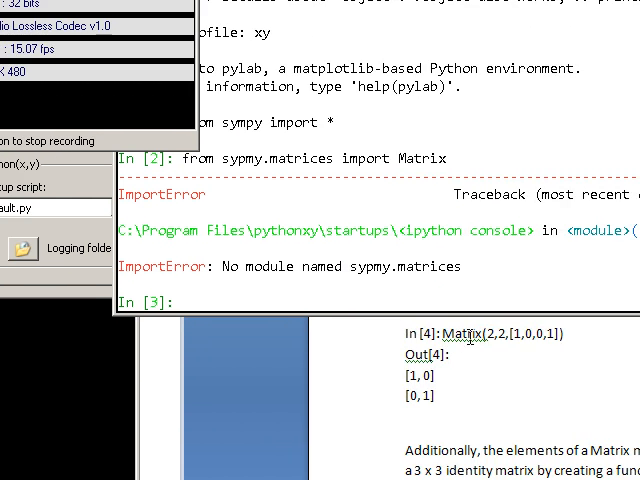
mouse_move(254, 287)
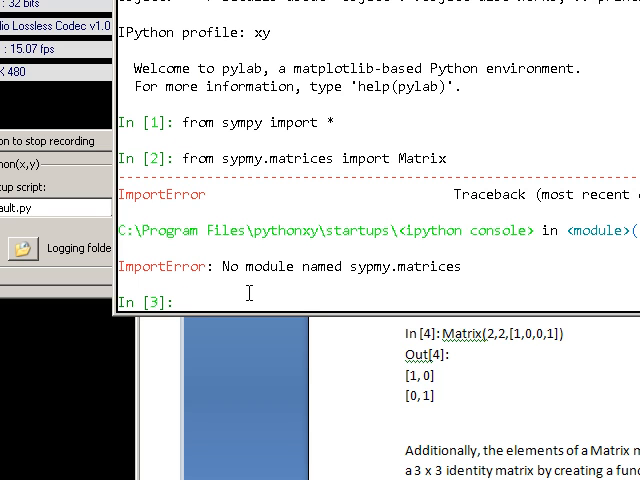
Type the corrected 'from sympy.matrices import' at the In [3] prompt
text(from symp)
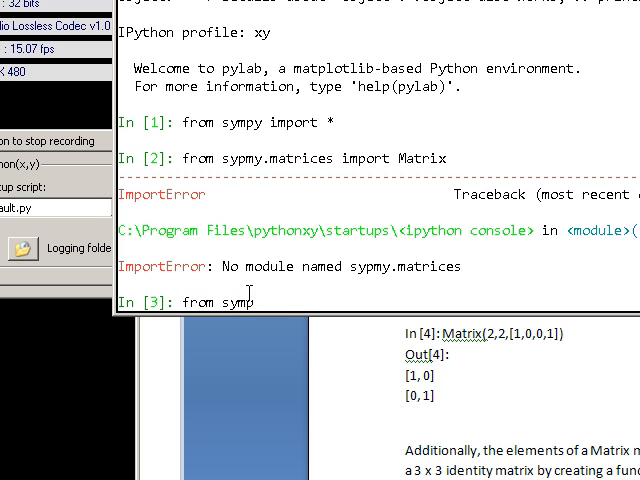
text(y.mat)
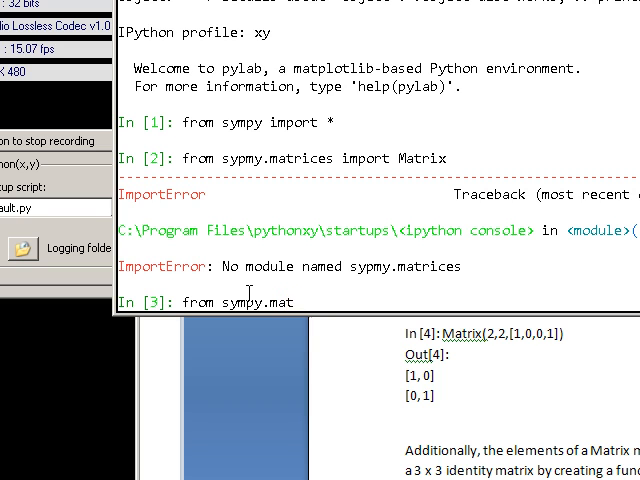
text(rices import)
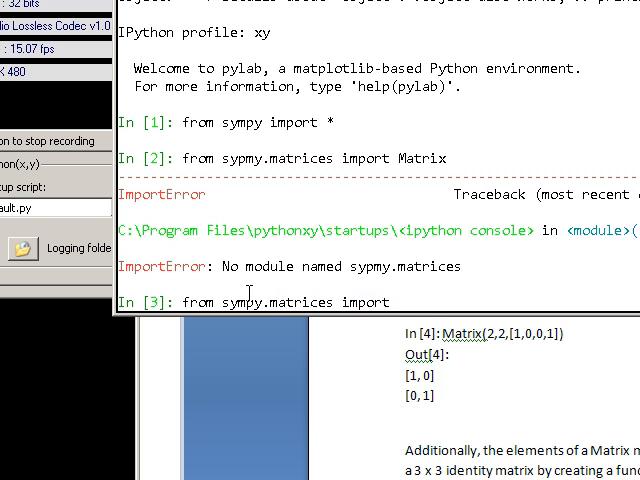